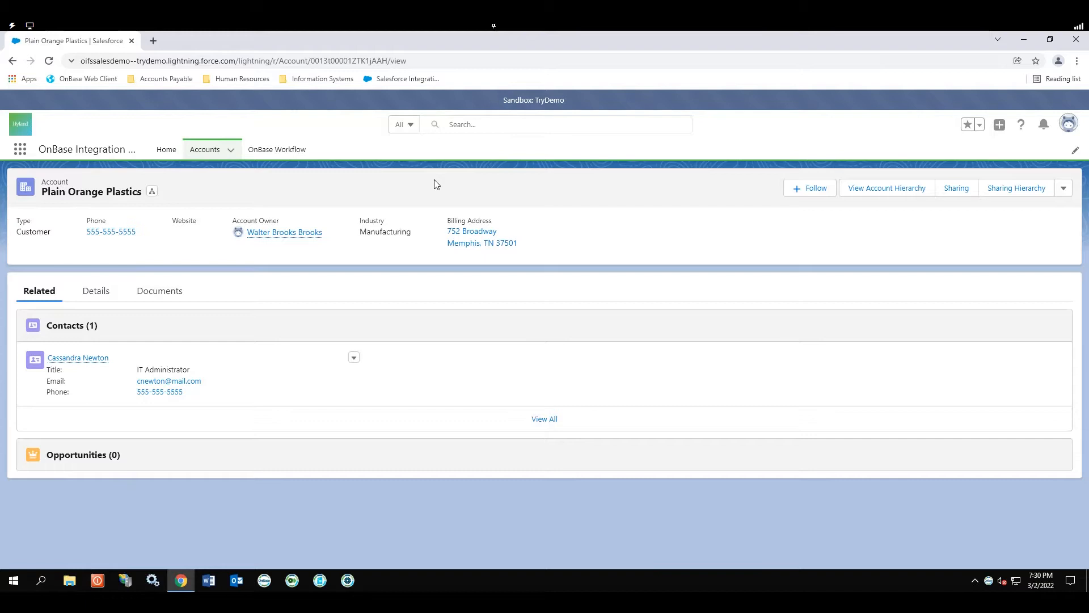
mouse_move(189, 295)
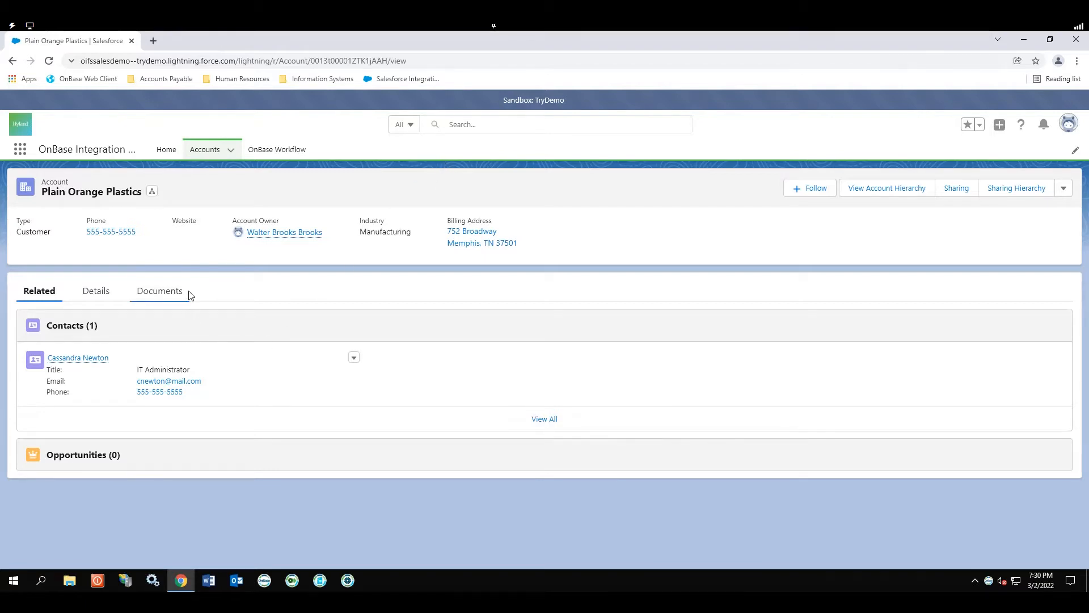
mouse_move(258, 288)
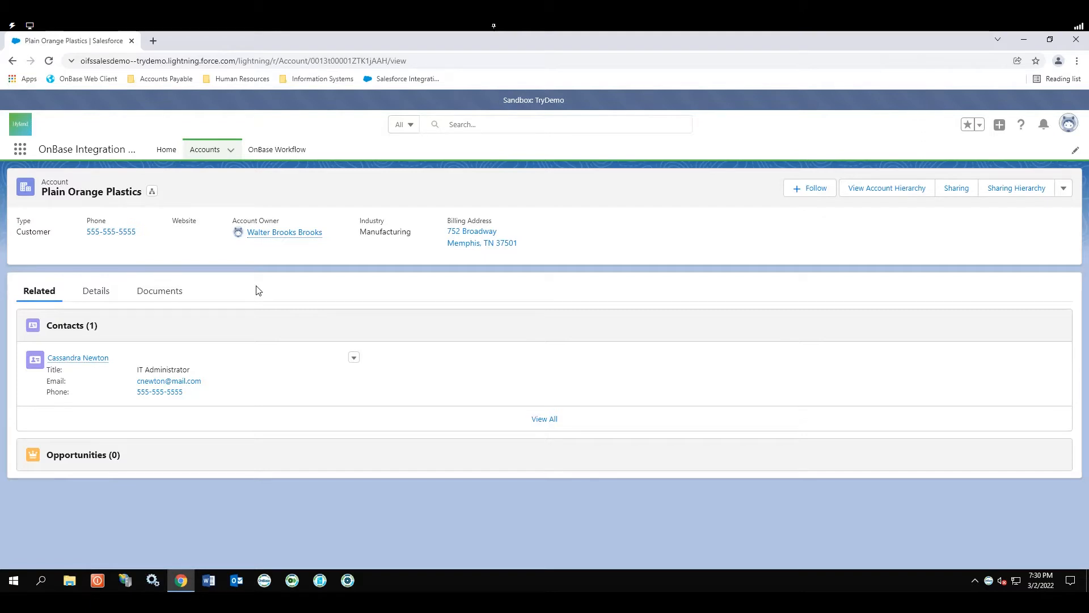
Open the account's Documents tab, sort by Status, and open the Status column filter
left_click(159, 290)
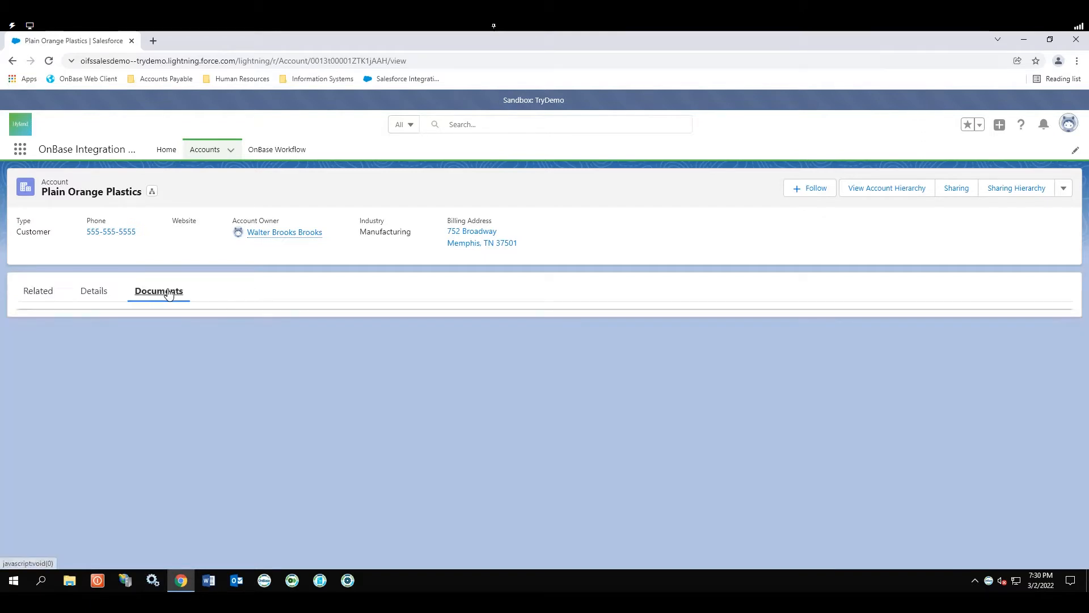
left_click(159, 291)
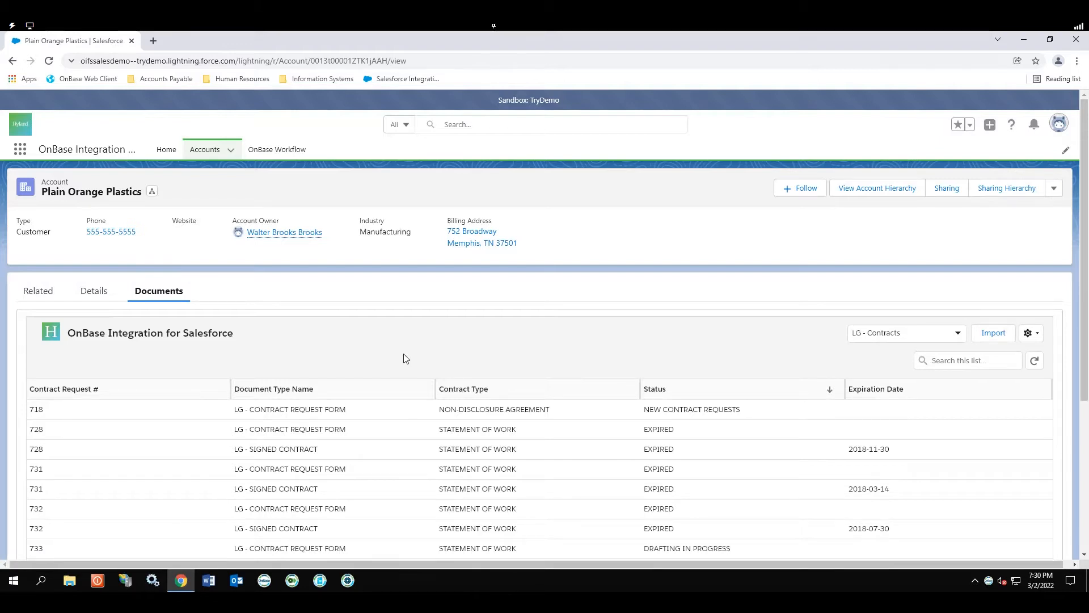
scroll("down", 3)
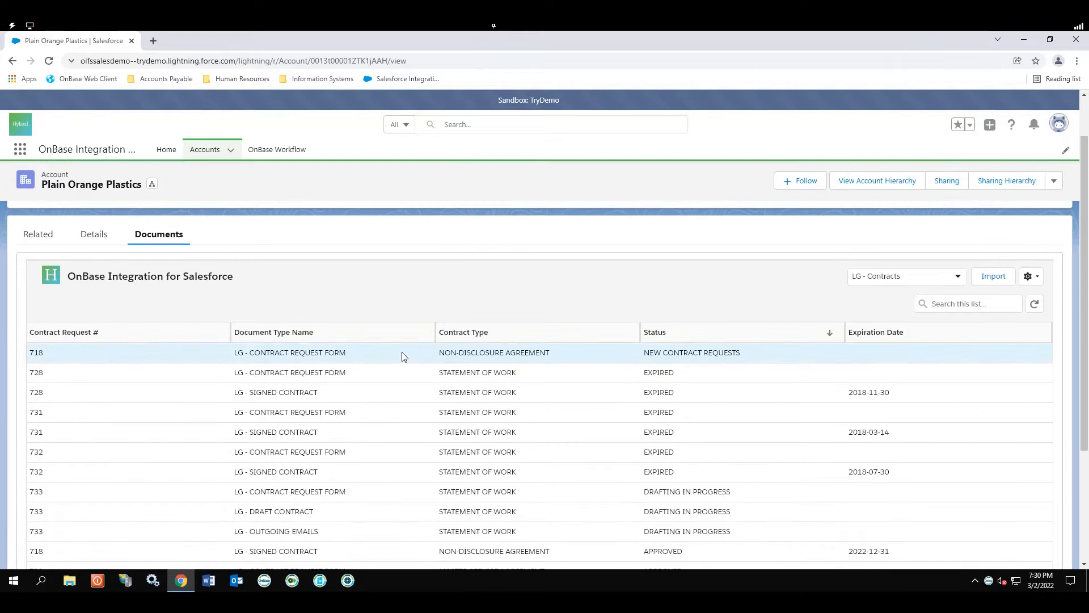
scroll("down", 3)
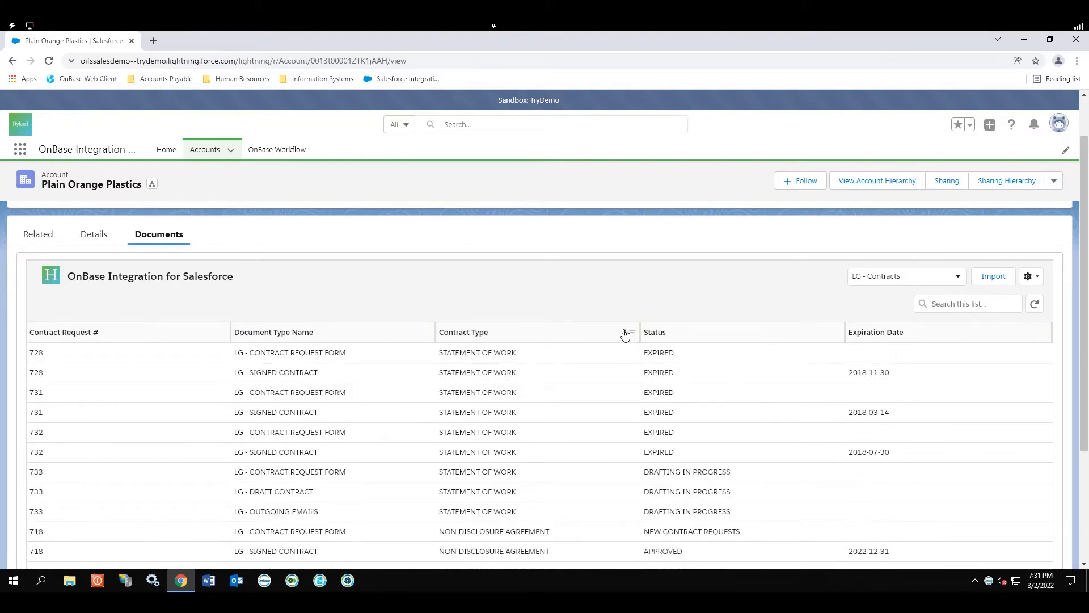
left_click(463, 332)
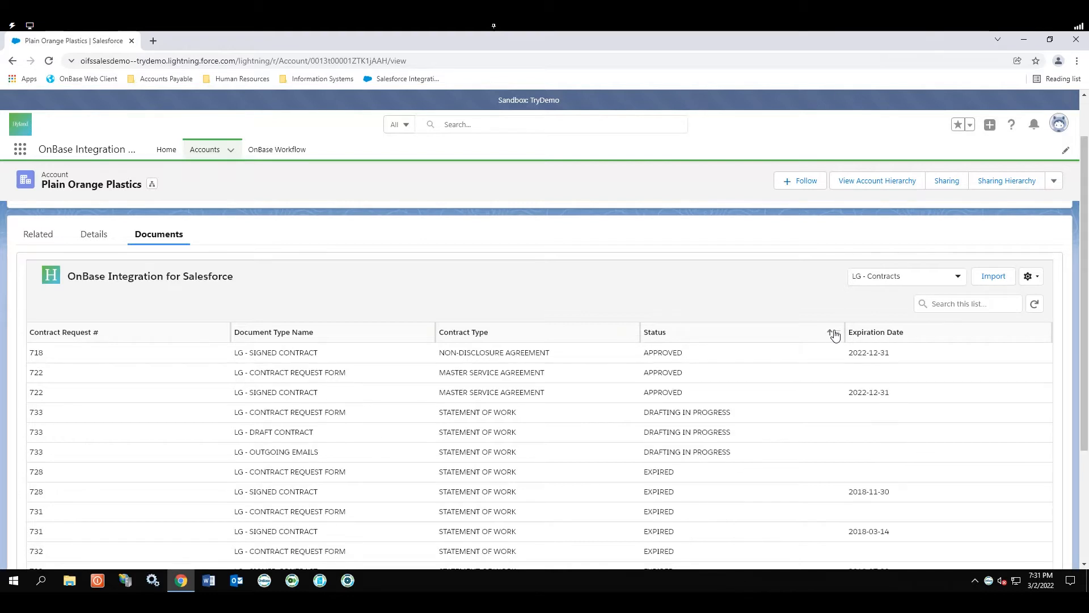
left_click(840, 332)
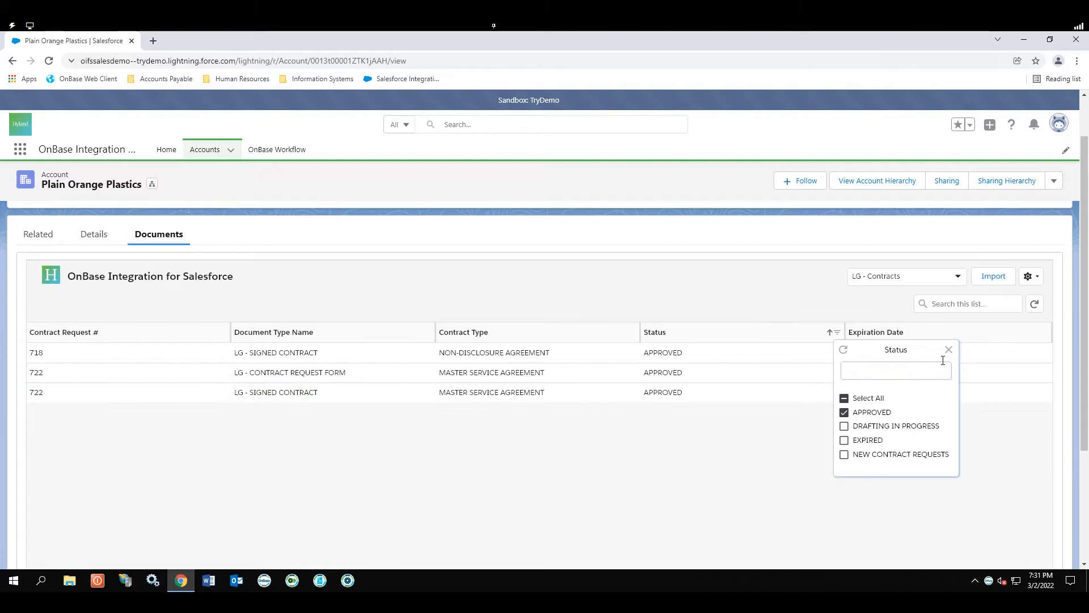
left_click(949, 350)
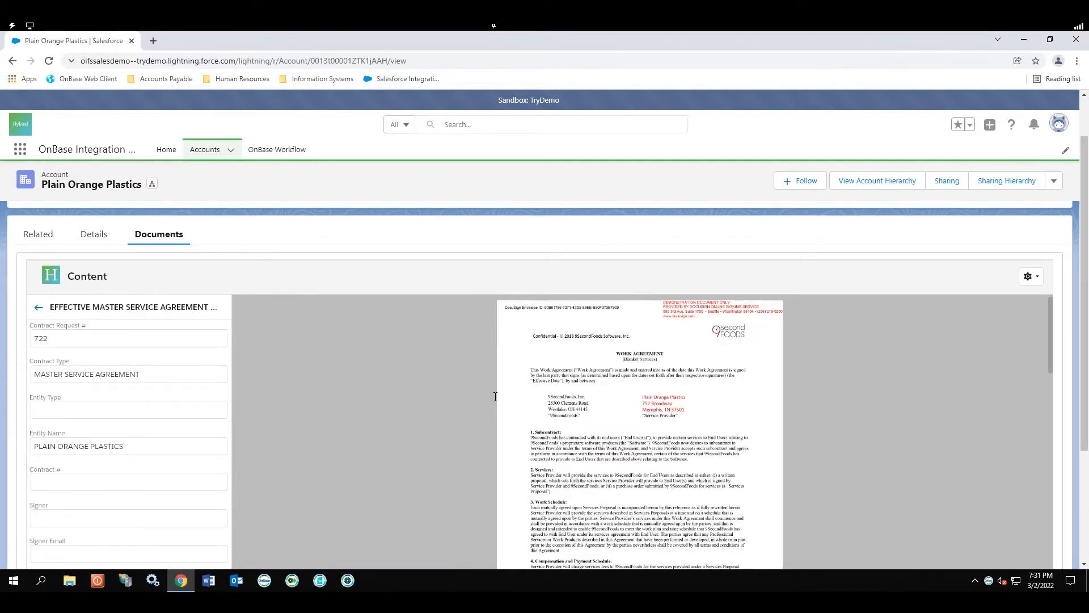
Scroll through the agreement, go back to the approved documents list, and focus its search box
scroll("down", 3)
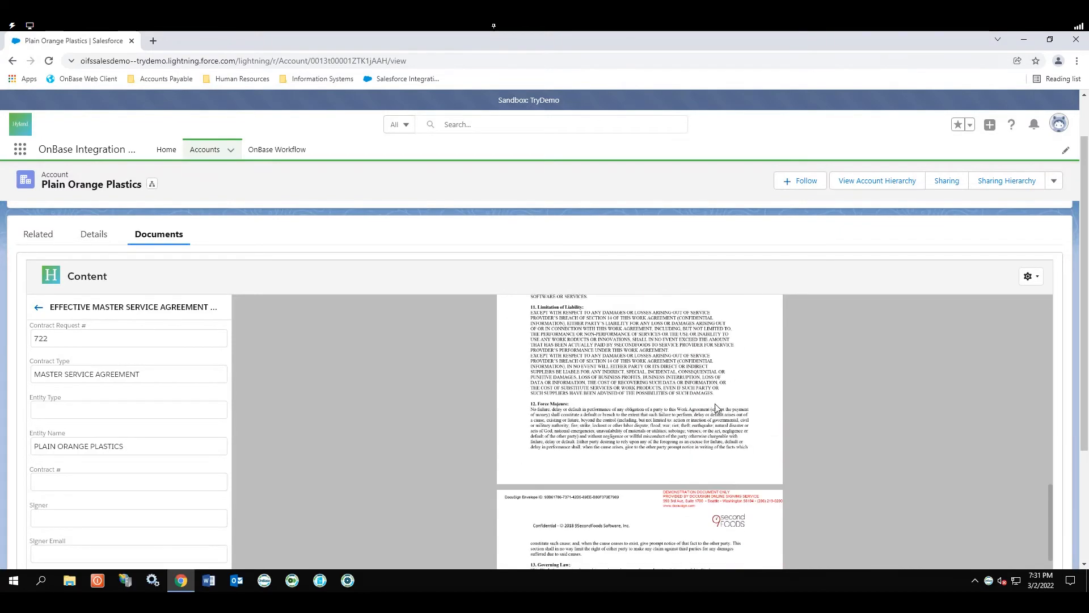
scroll("down", 3)
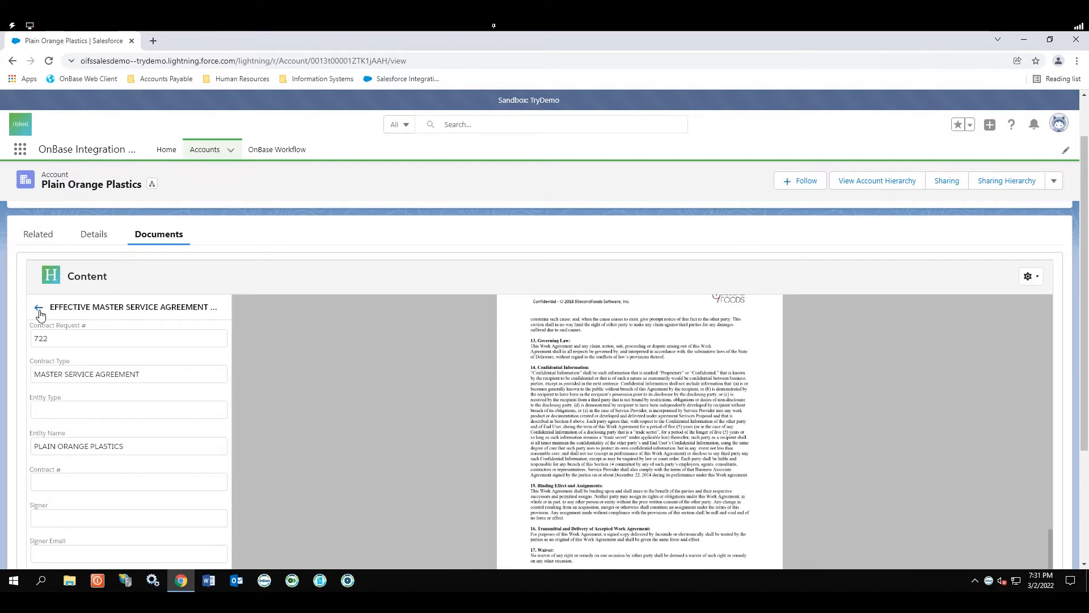
left_click(38, 308)
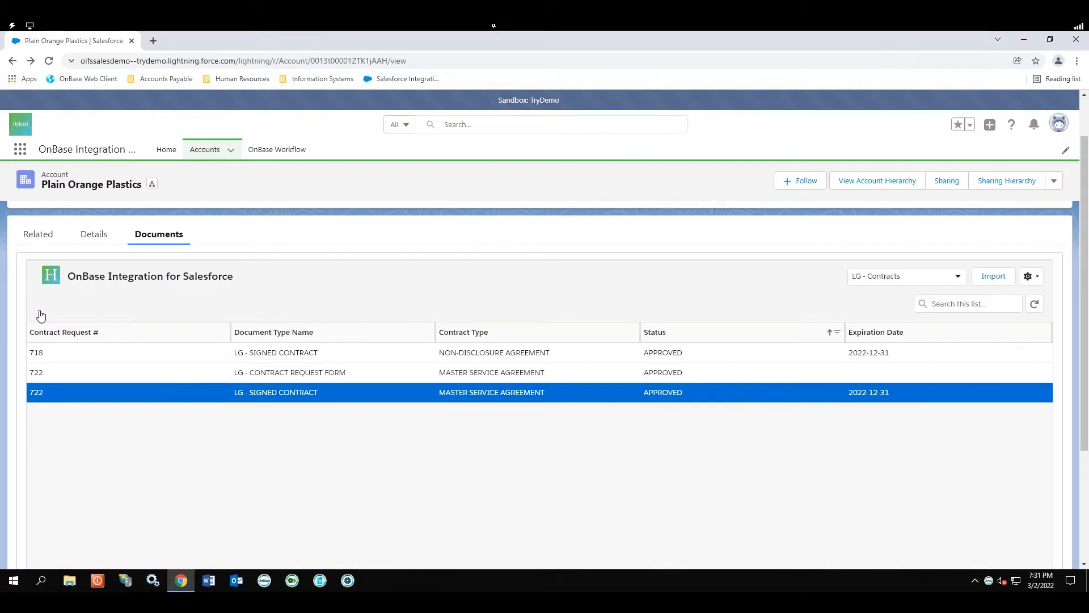
mouse_move(944, 333)
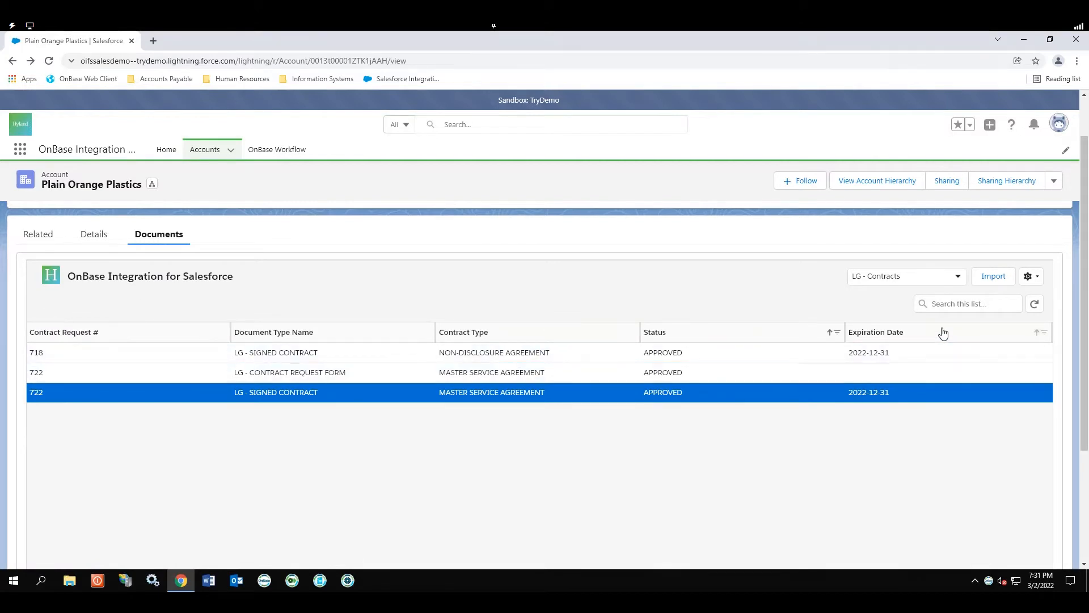
left_click(968, 303)
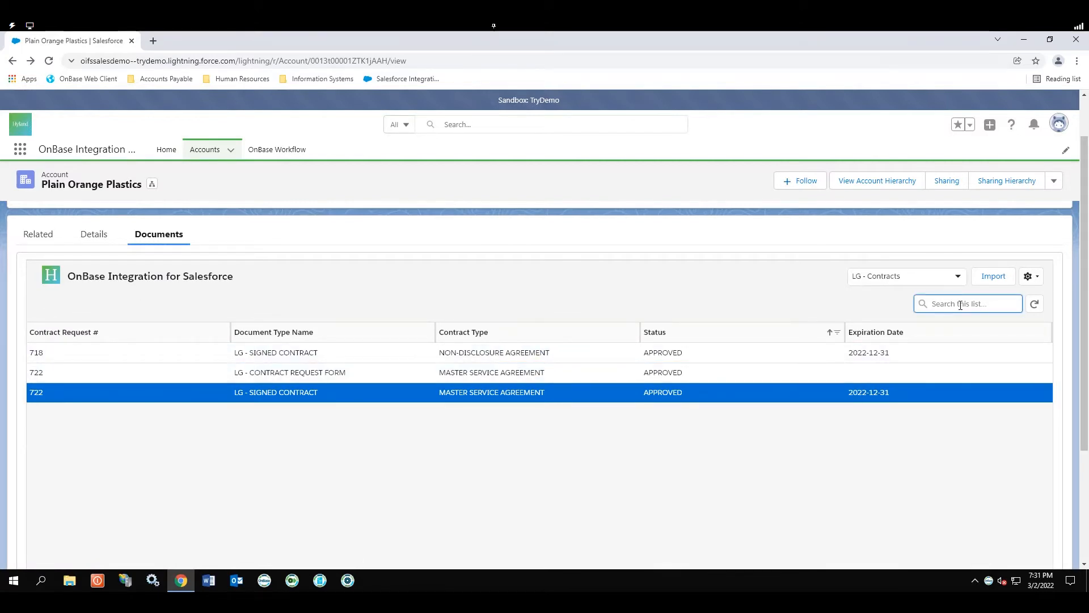
mouse_move(993, 277)
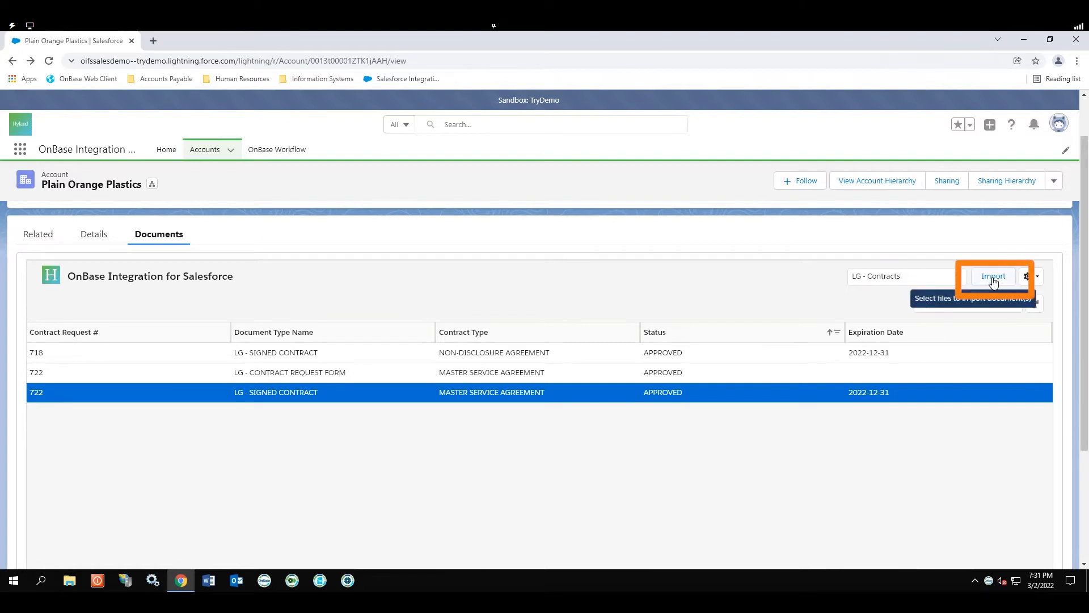
Start a file import into OnBase with an invoice file selected
left_click(994, 277)
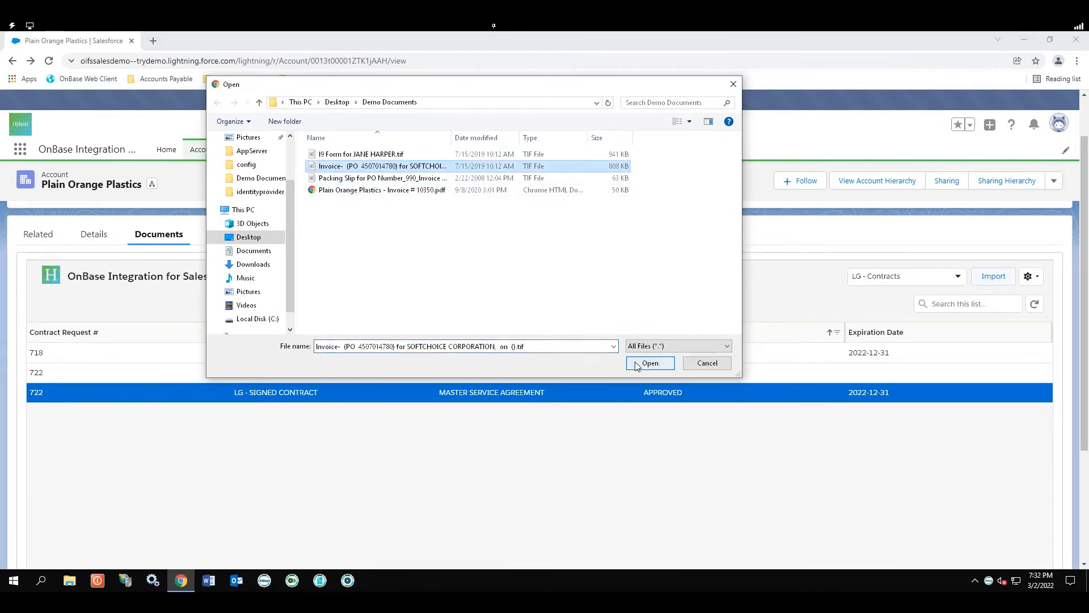
left_click(650, 363)
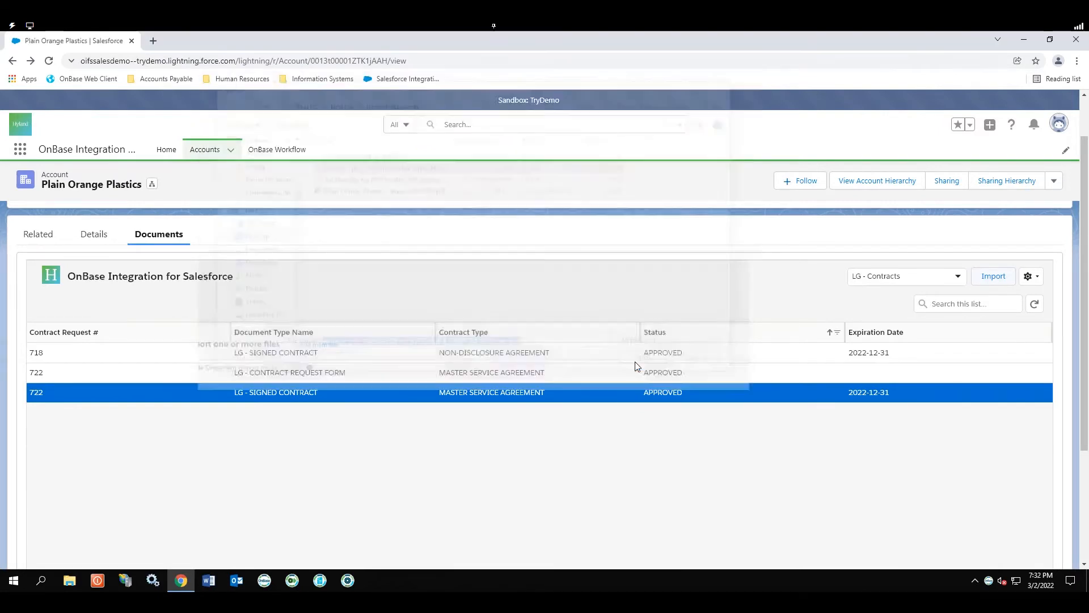
left_click(993, 275)
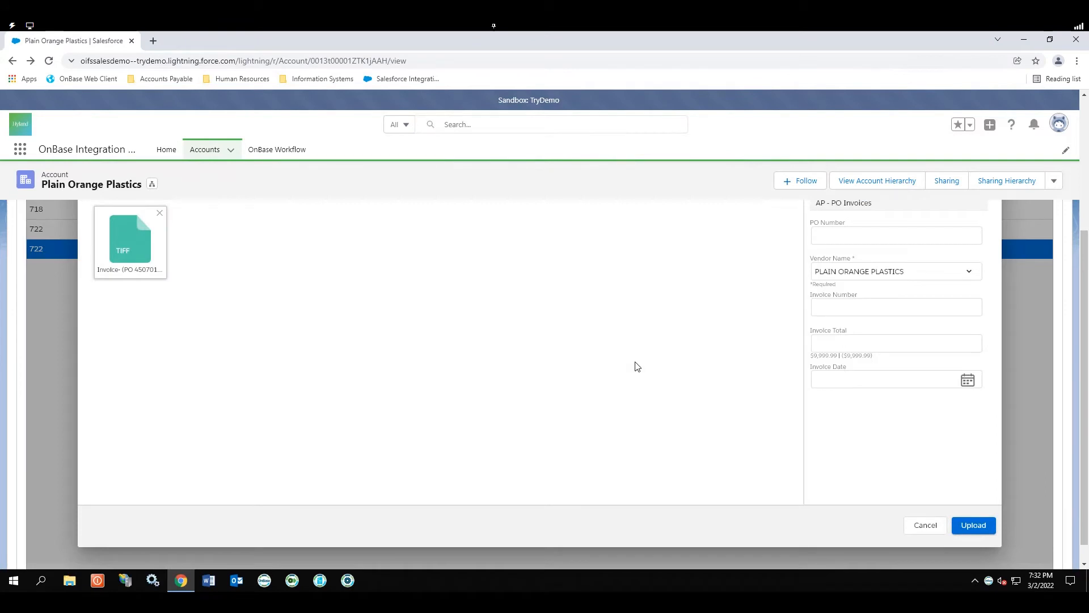
mouse_move(162, 214)
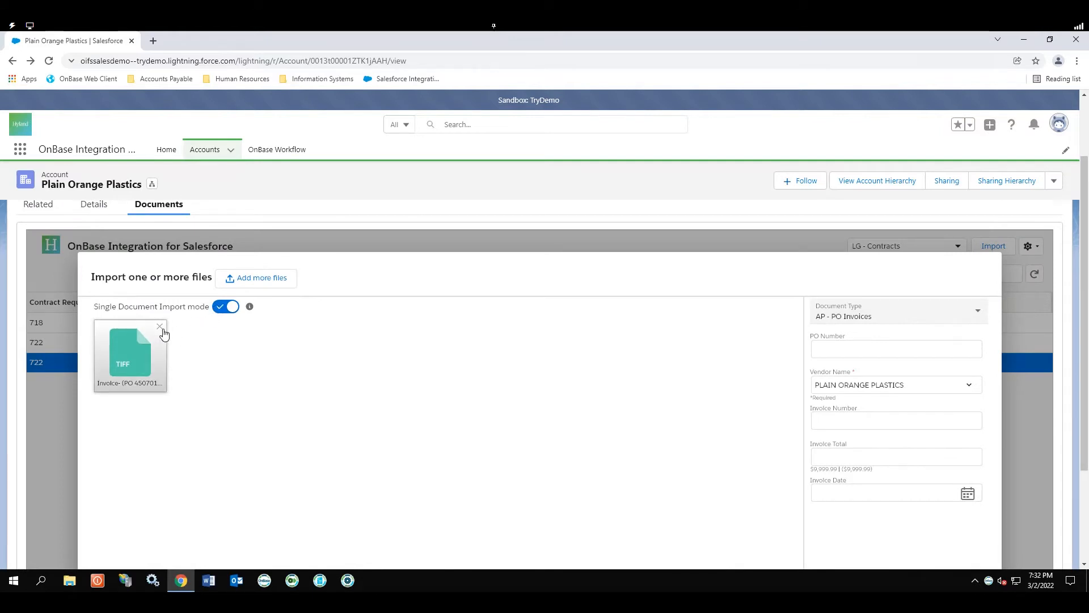
Replace the TIFF invoice with Plain Orange Plastics - Invoice # 10350.pdf
left_click(160, 326)
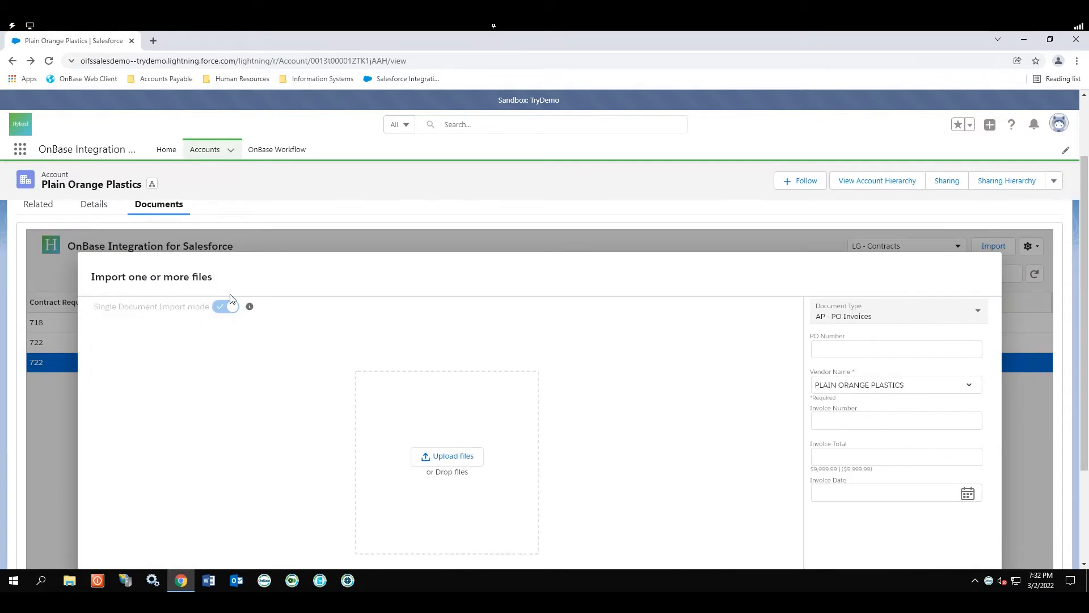
left_click(447, 456)
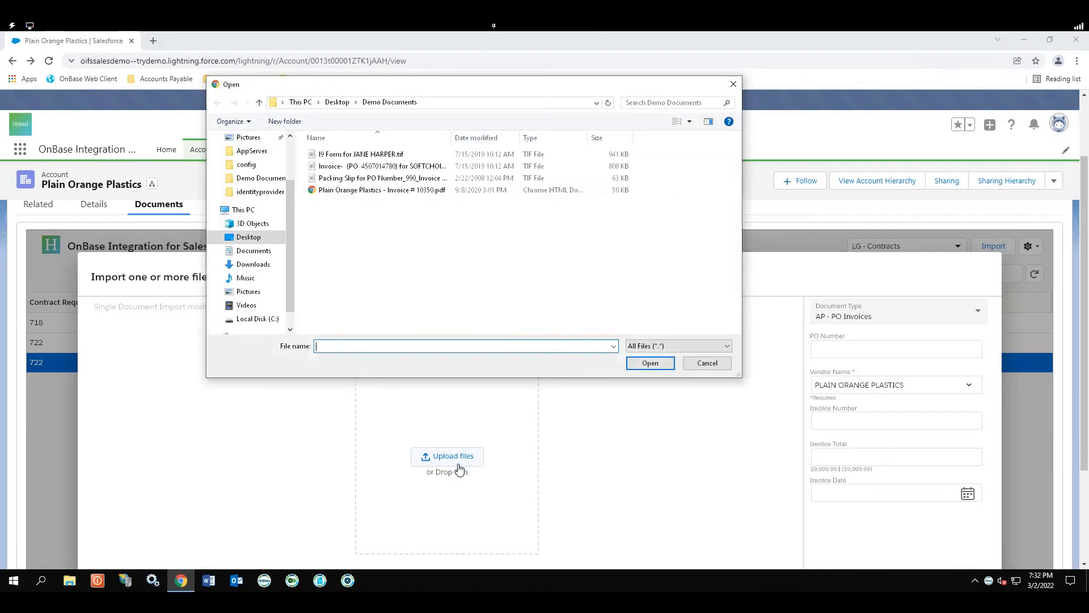
left_click(381, 190)
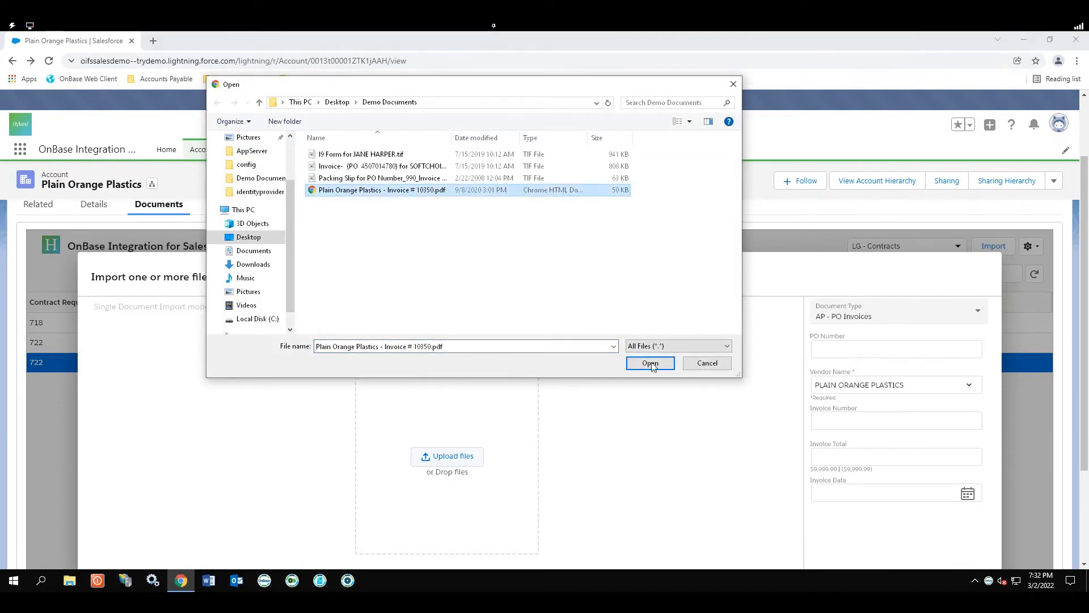
left_click(650, 363)
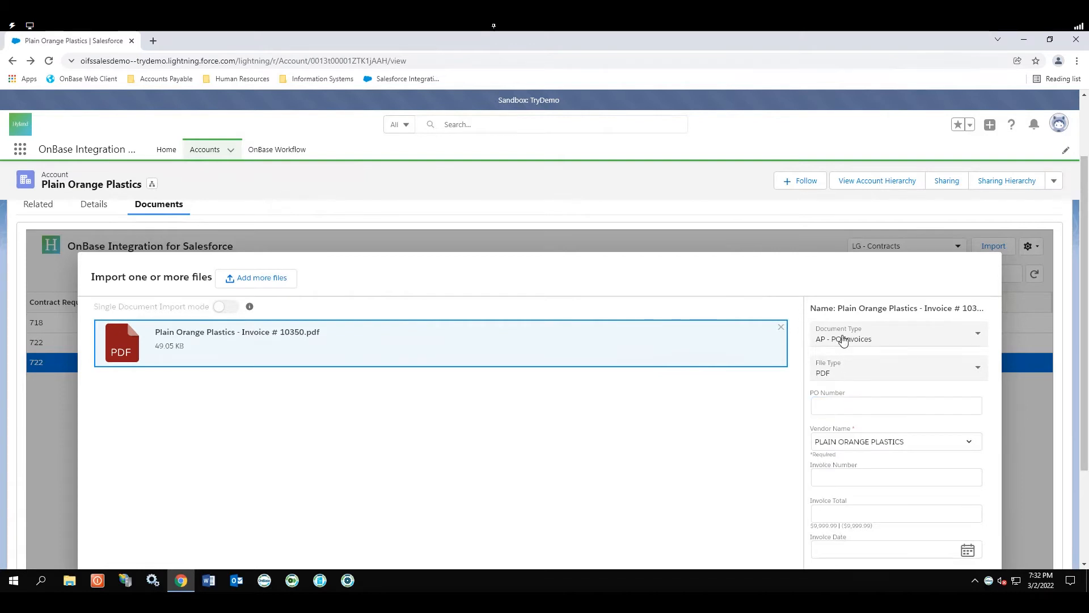
Enter invoice number 10350, invoice date 03/02/2022, and the invoice total
left_click(897, 339)
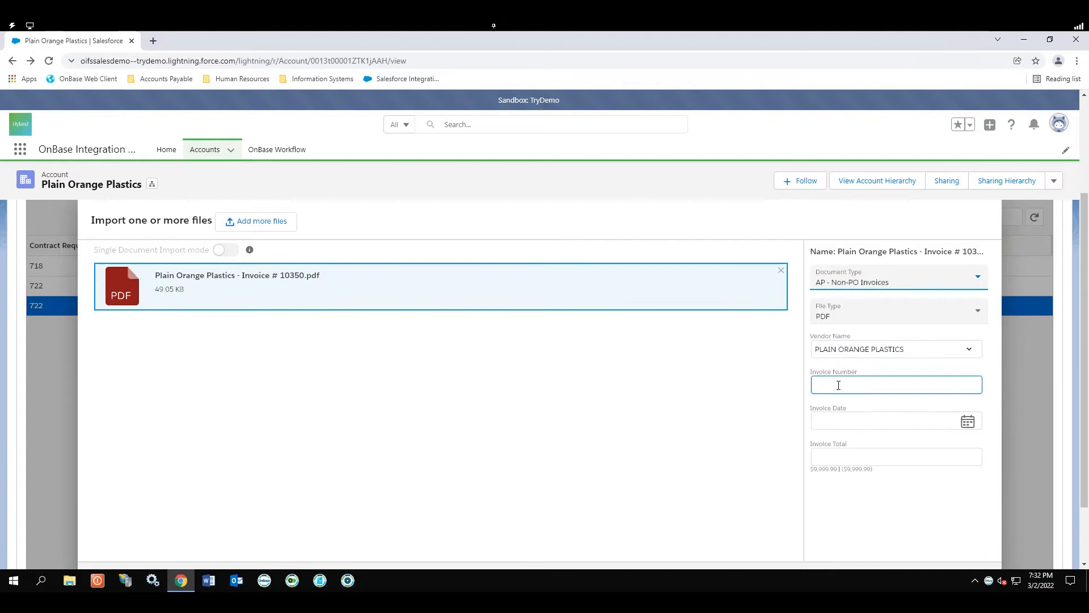
type("10350")
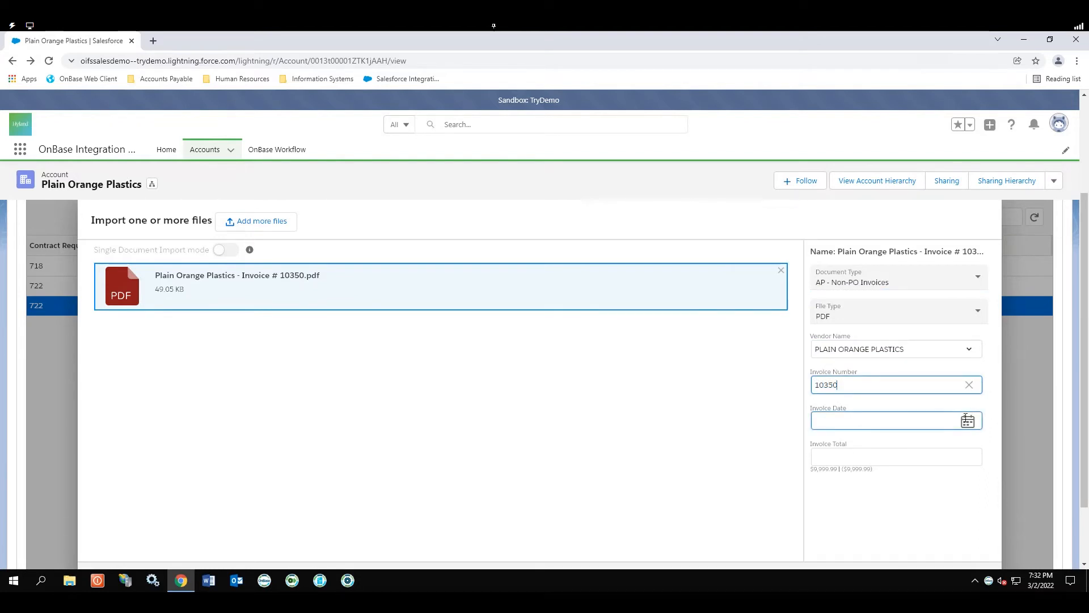
left_click(968, 421)
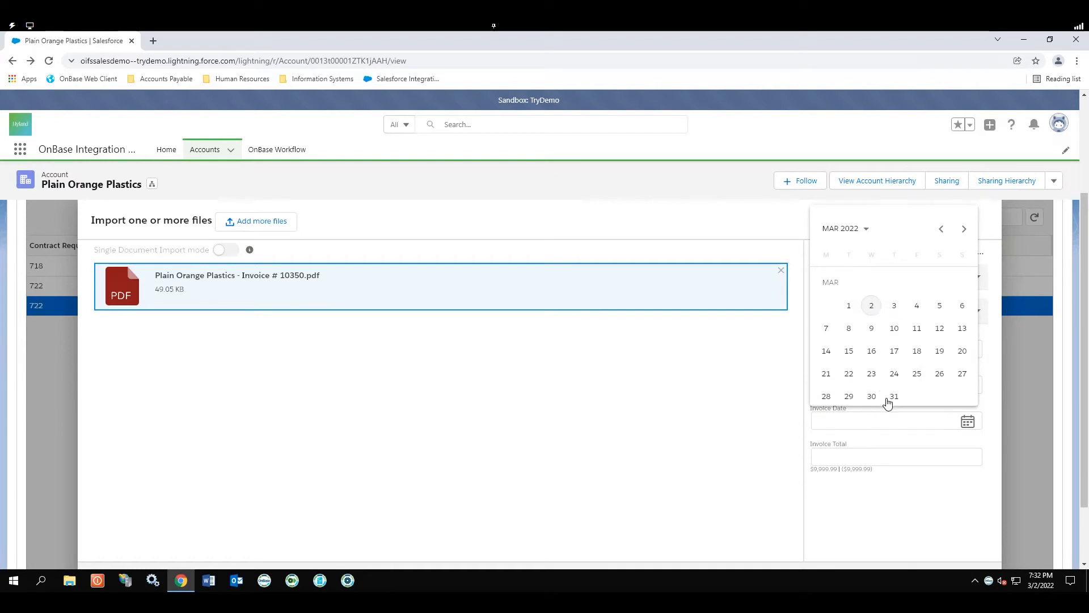
left_click(871, 305)
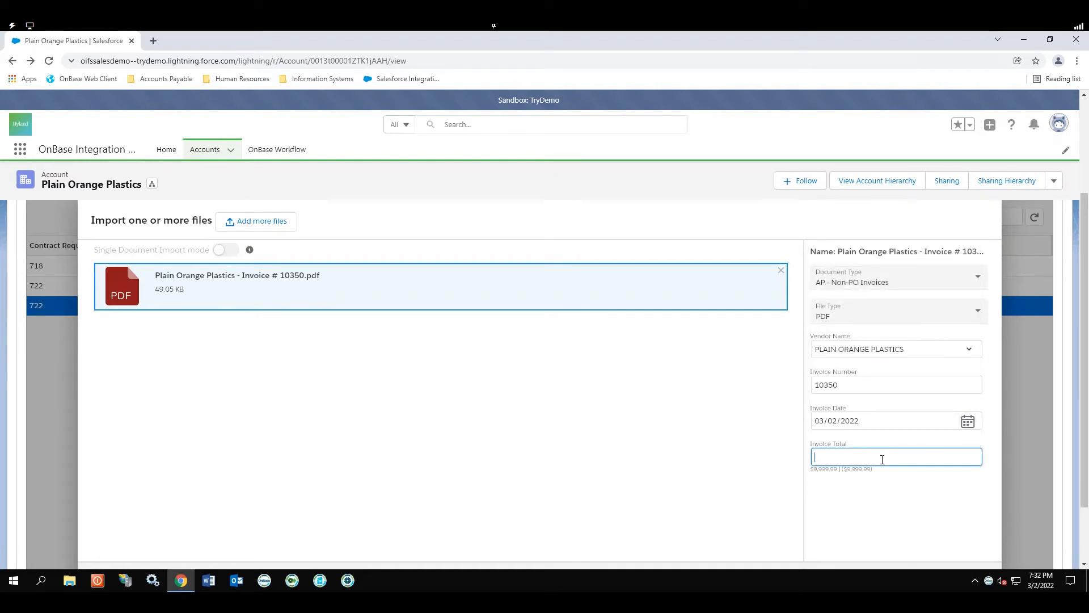
type("$354.800")
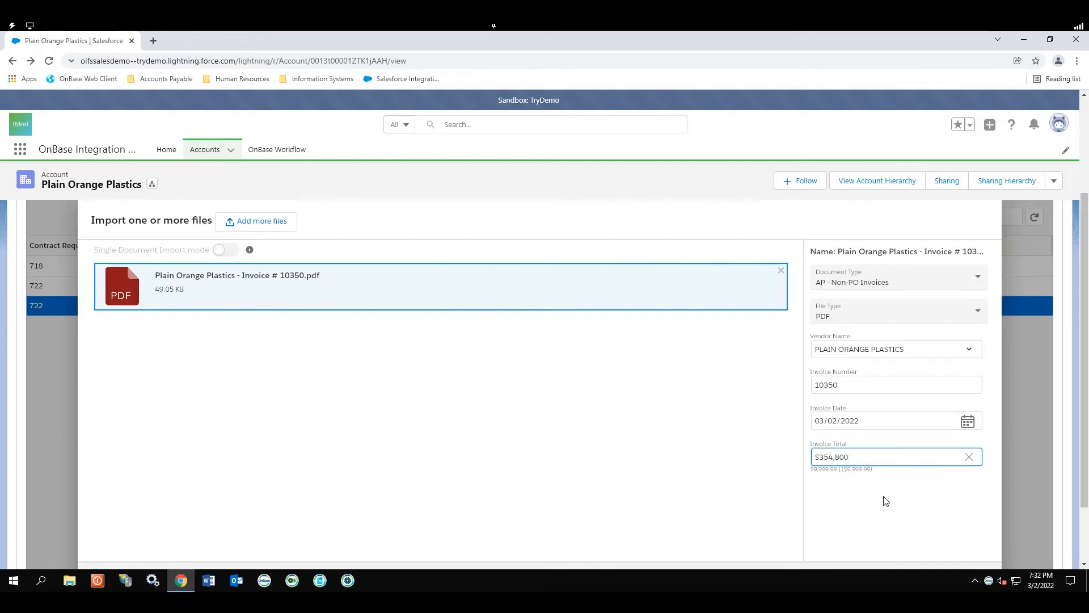
Upload the invoice and close the import dialog
left_click(974, 503)
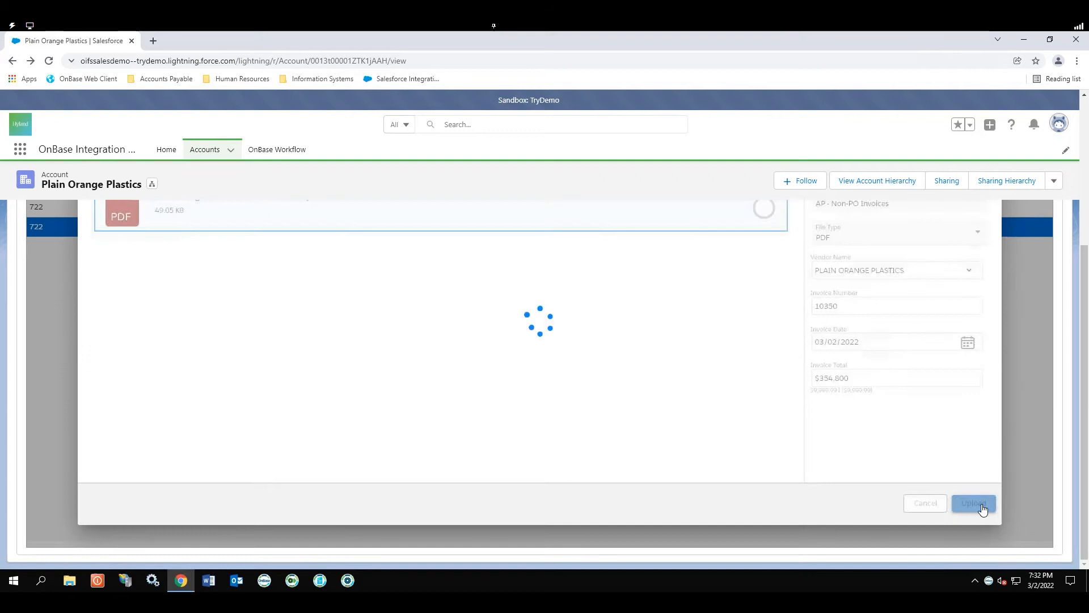
left_click(974, 503)
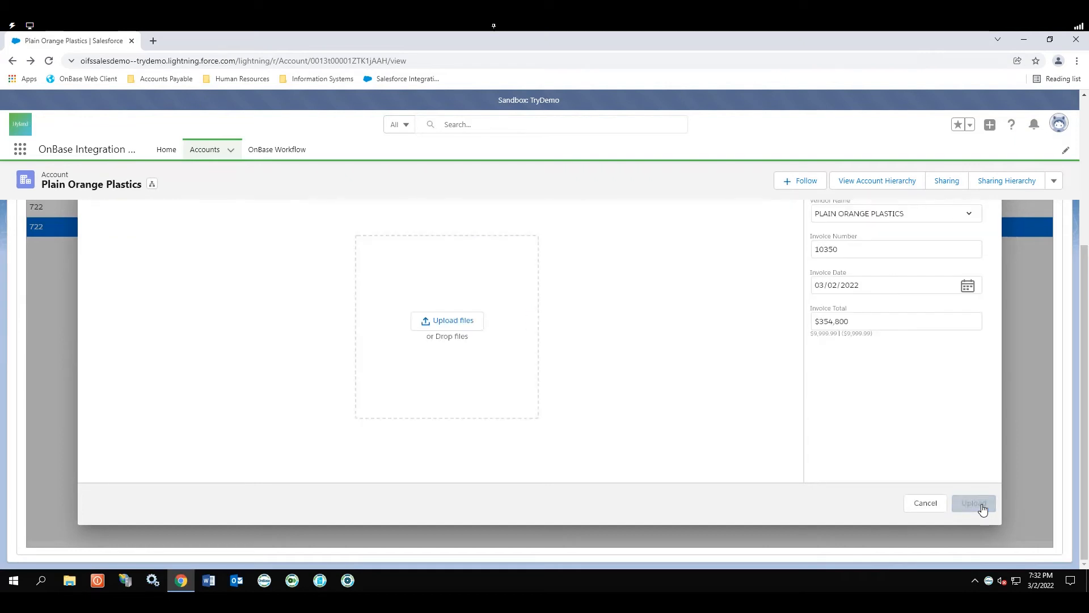
left_click(974, 502)
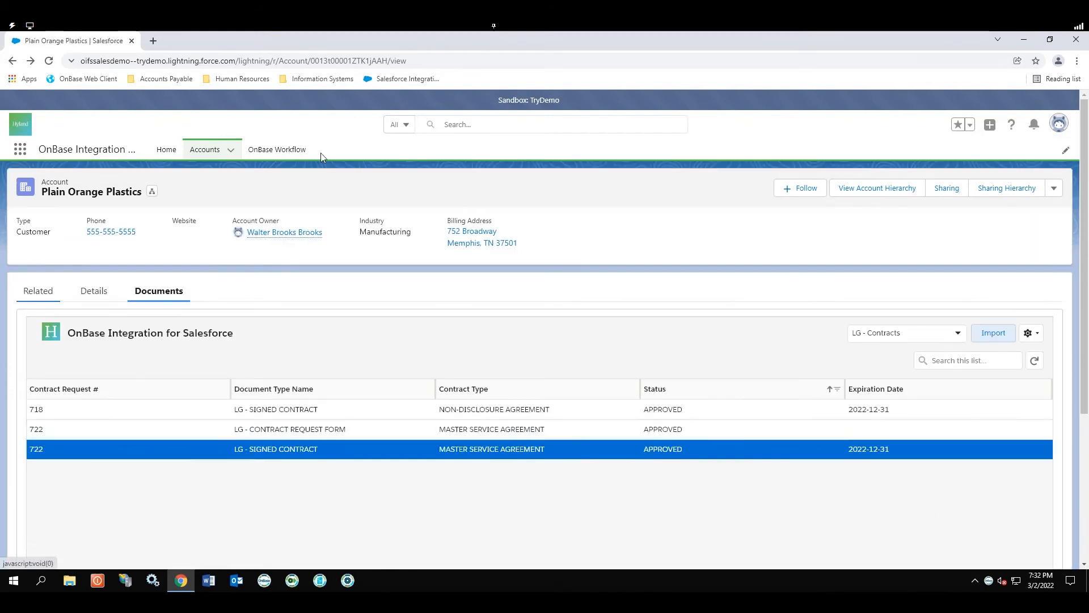
Open TODDS DELI invoice 91396636 from the OnBase Workflow Invoice Approval queue
left_click(277, 149)
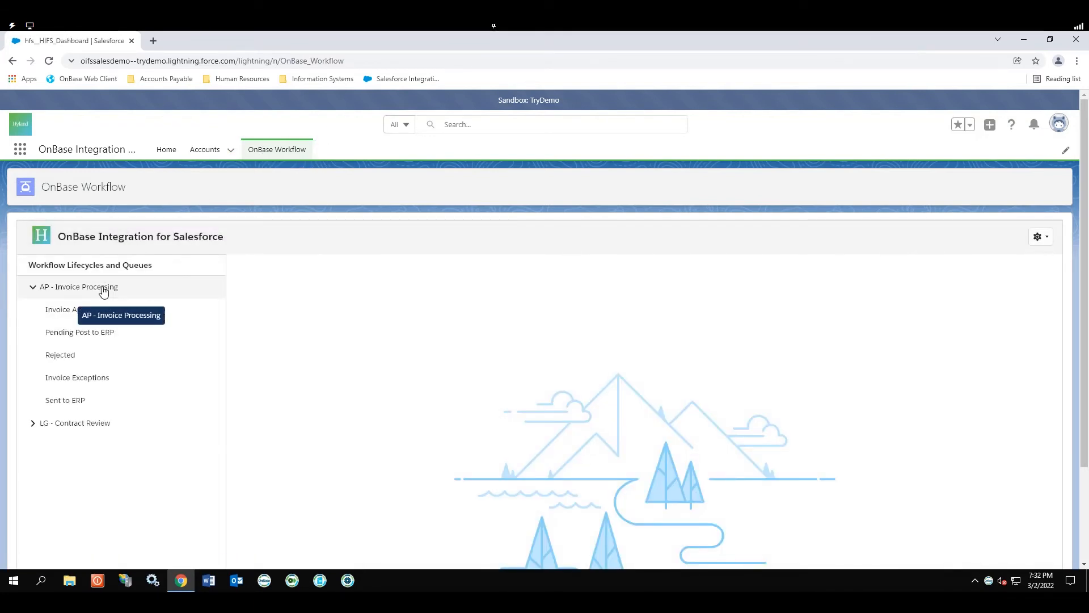
left_click(74, 309)
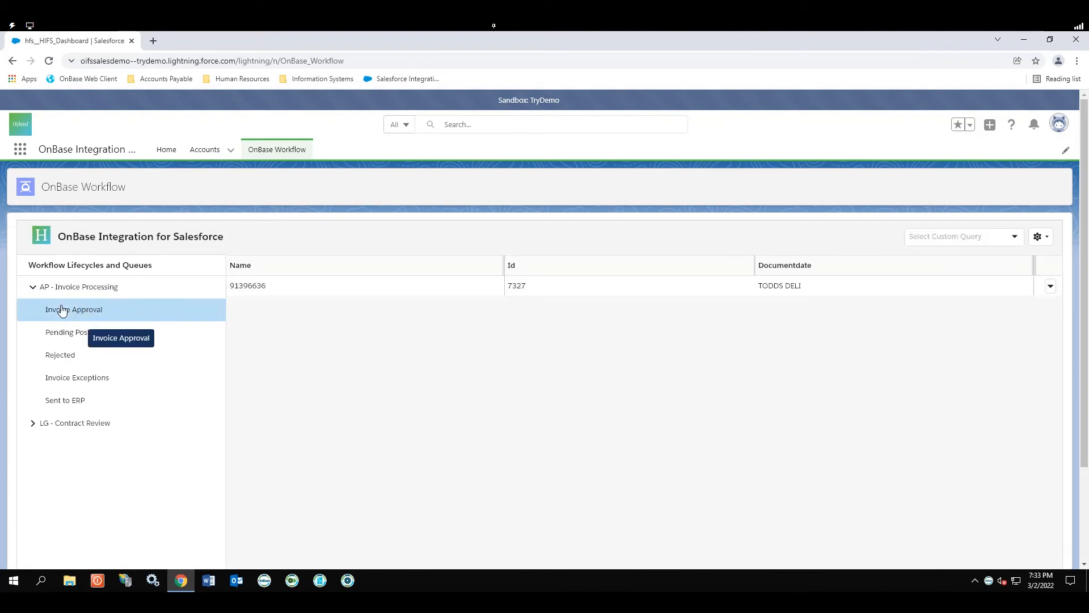
mouse_move(881, 318)
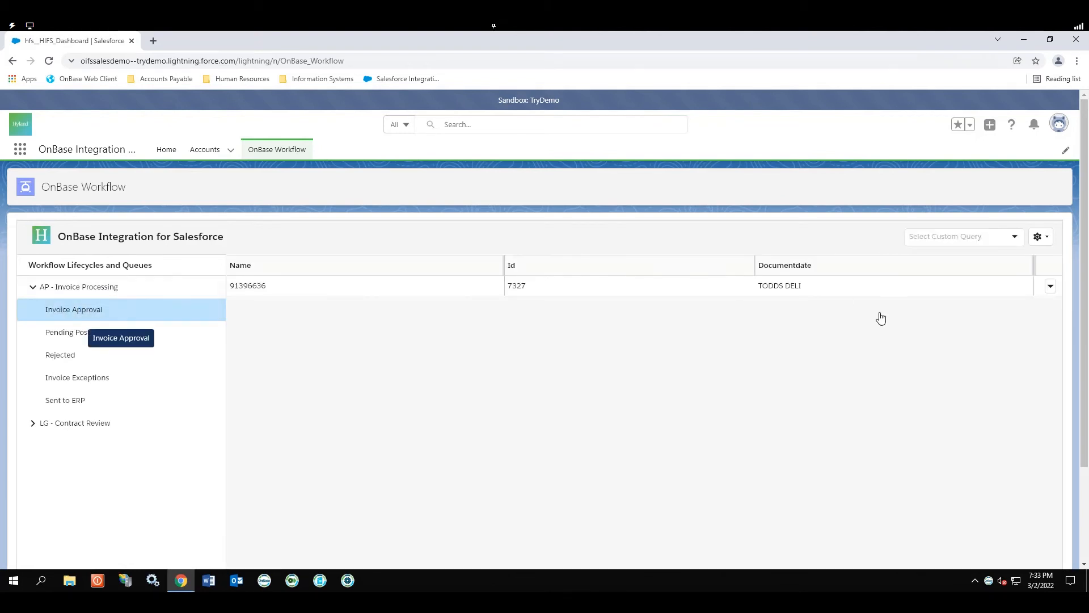
left_click(248, 286)
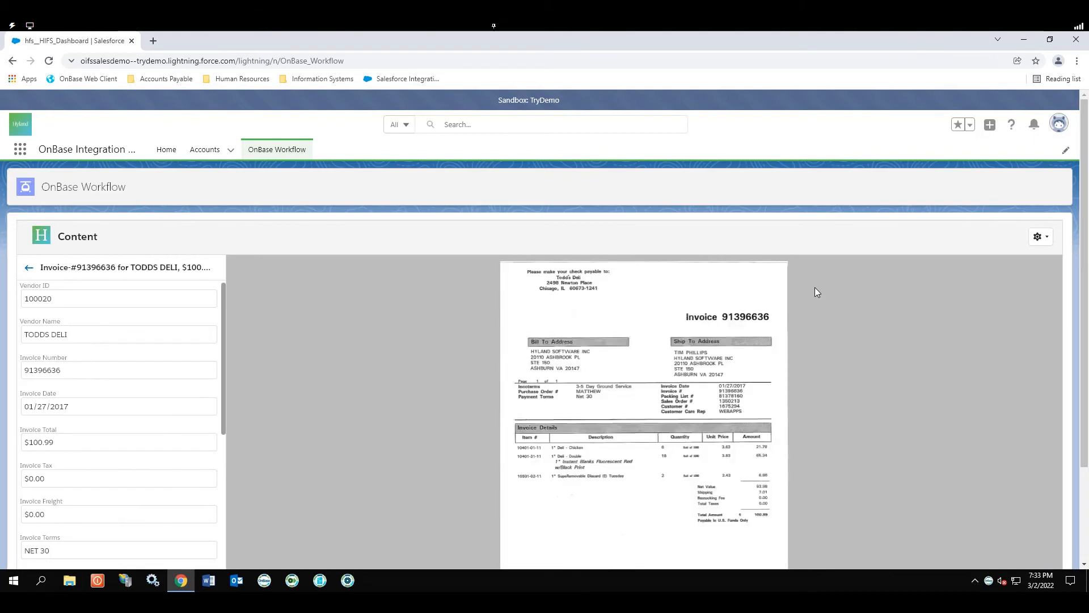
mouse_move(74, 265)
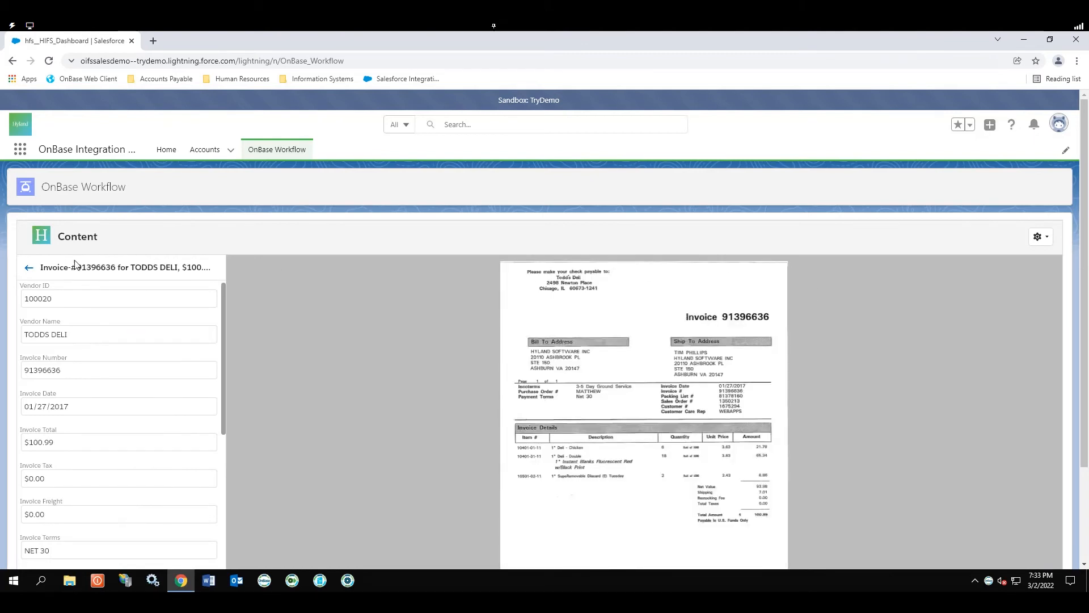
Return to the queue list and approve the TODDS DELI invoice
left_click(29, 267)
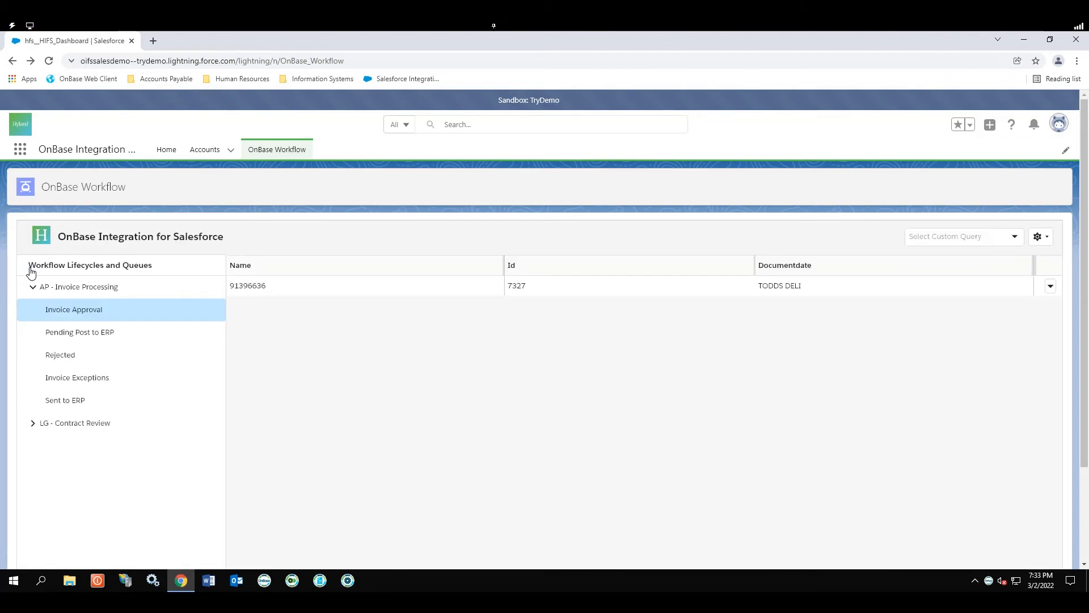
left_click(1051, 286)
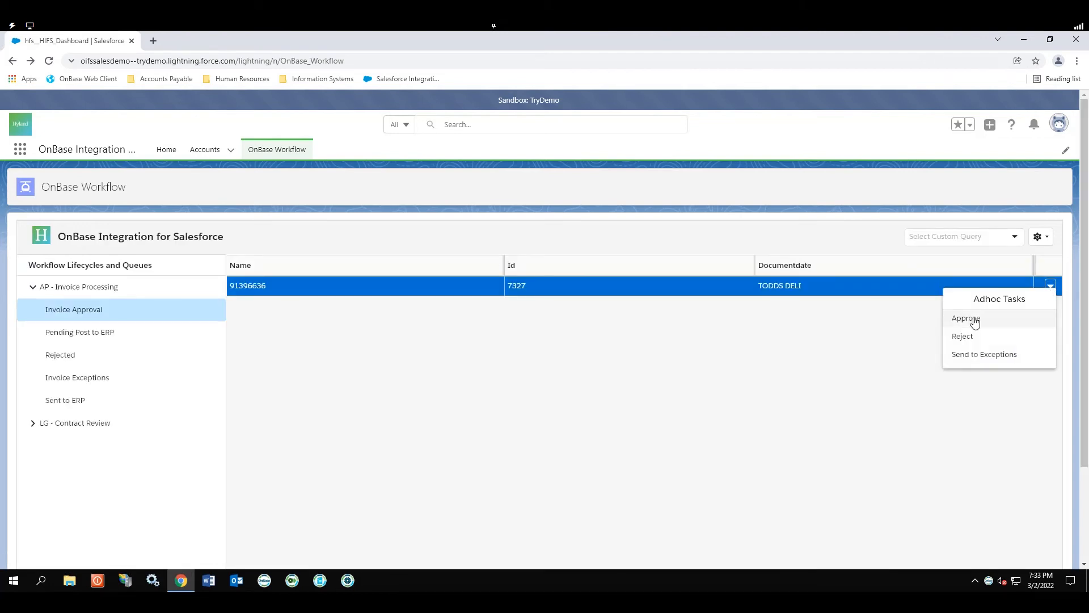
left_click(966, 318)
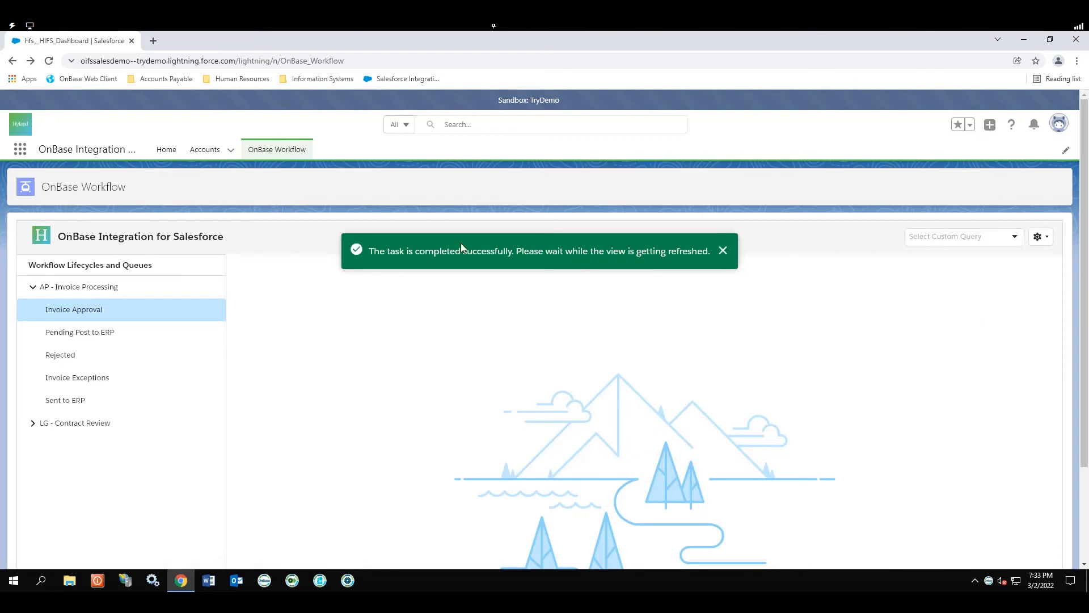
Check invoice 91396636's tasks in the Pending Post to ERP queue
left_click(79, 332)
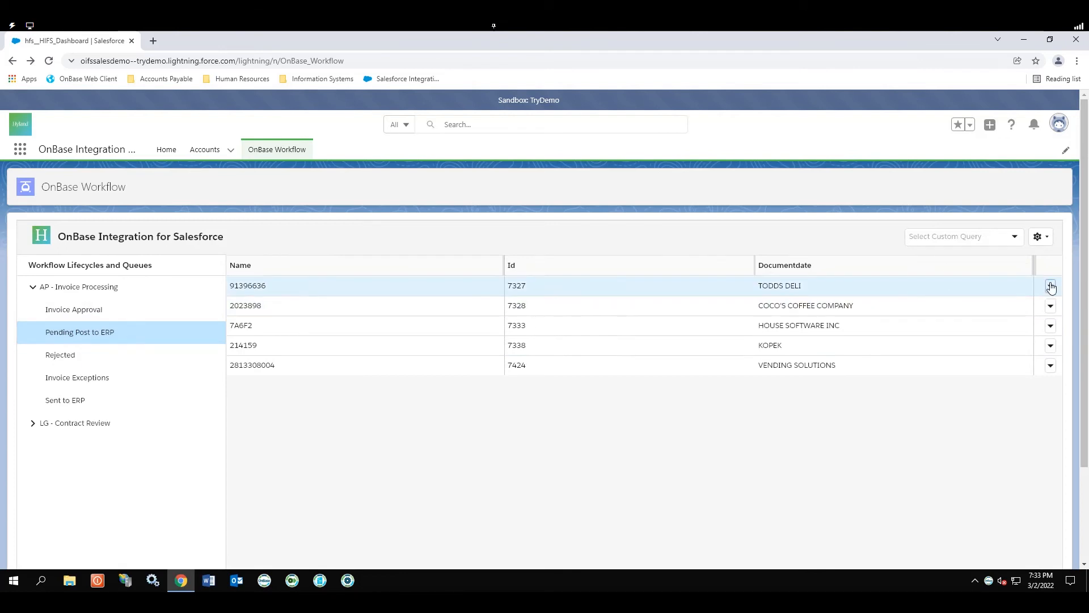
left_click(1051, 286)
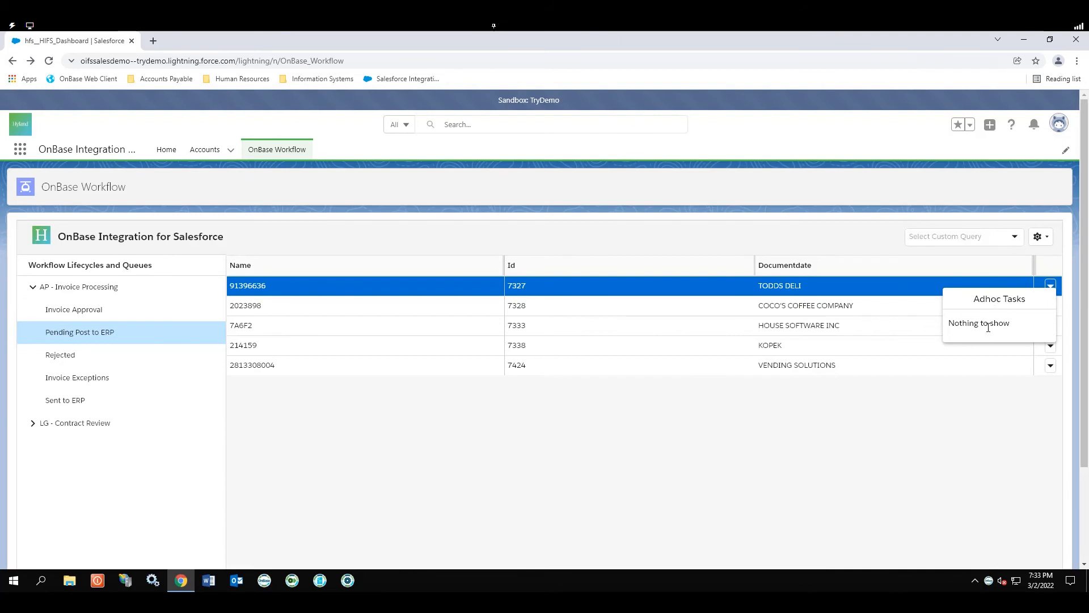
left_click(808, 428)
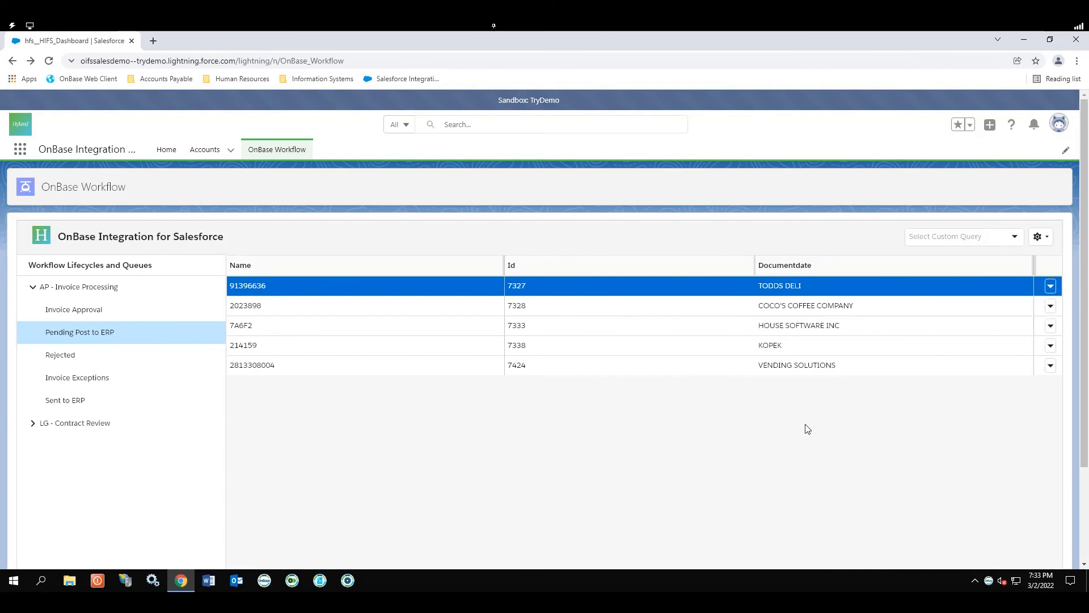
mouse_move(88, 149)
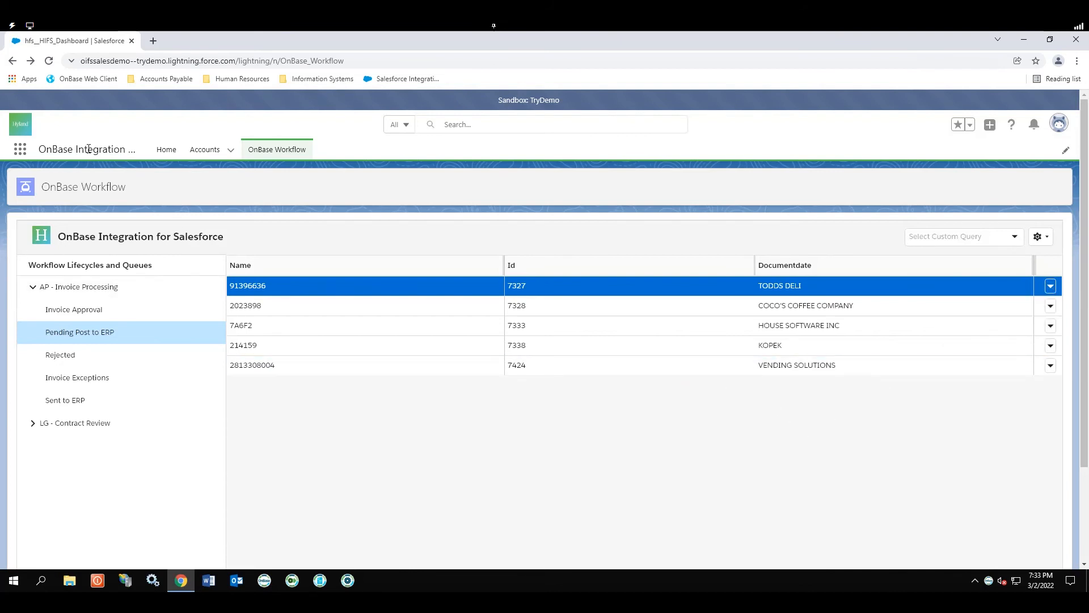